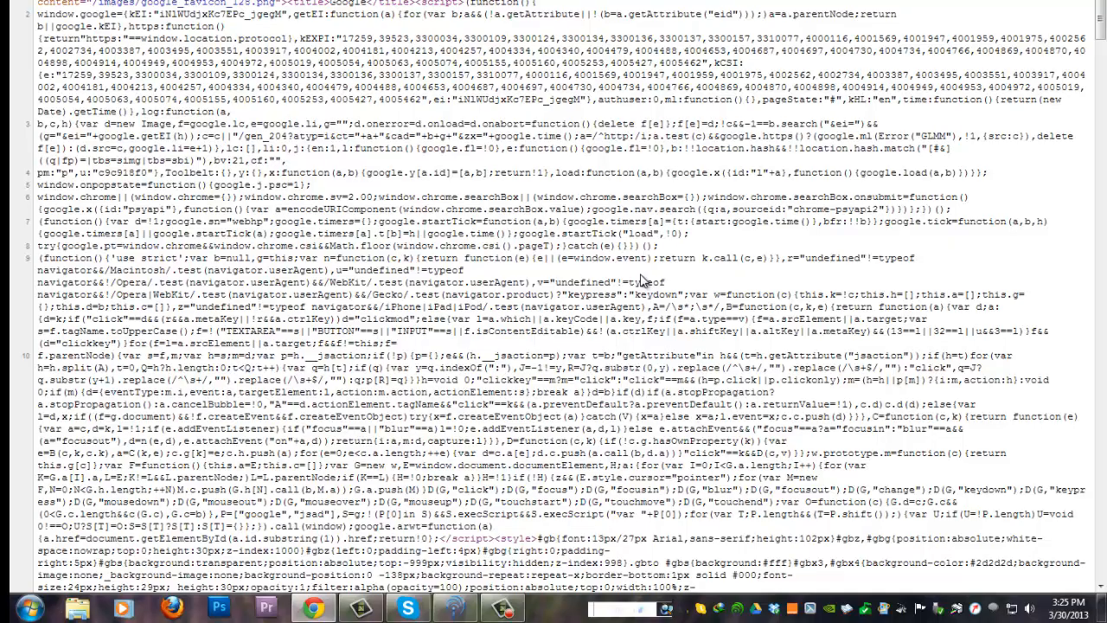
Show the Google Canada page's source code via Chrome menu > Tools > View source
{"action": "scroll", "scroll_direction": "down", "scroll_amount": 3}
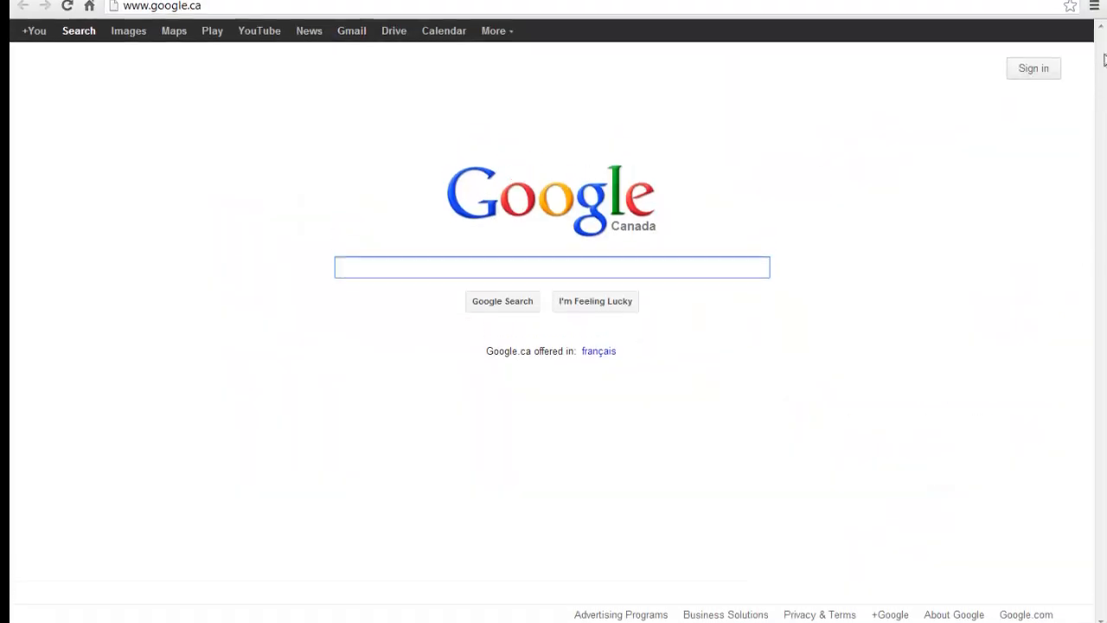
{"action": "left_click", "coordinate": [1094, 10]}
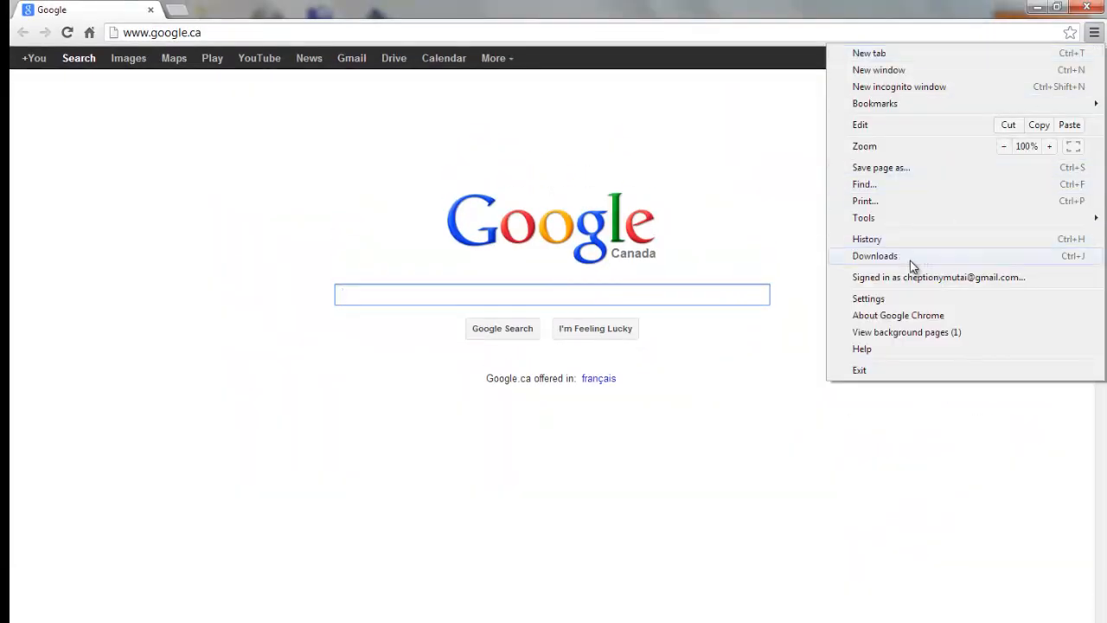
{"action": "left_click", "coordinate": [863, 217]}
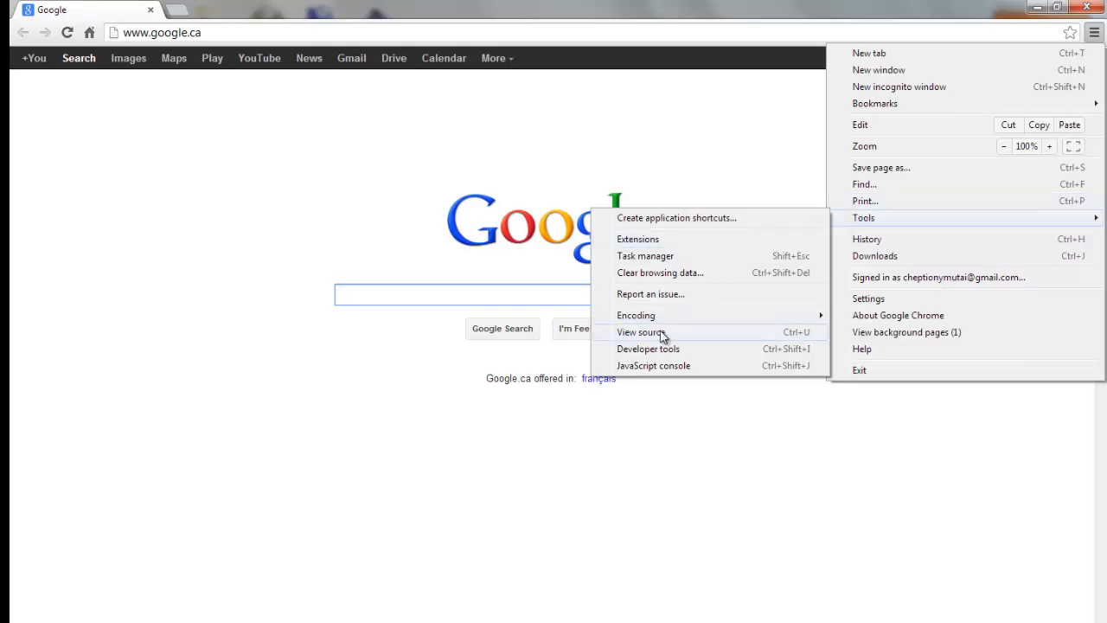
{"action": "left_click", "coordinate": [641, 332]}
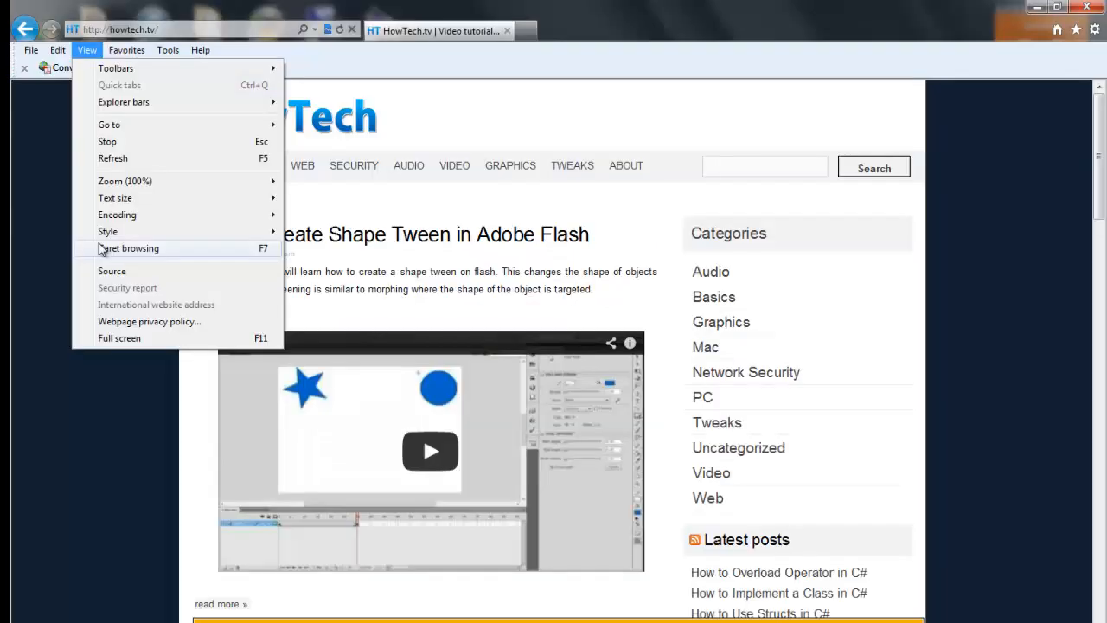
{"action": "mouse_move", "coordinate": [111, 270]}
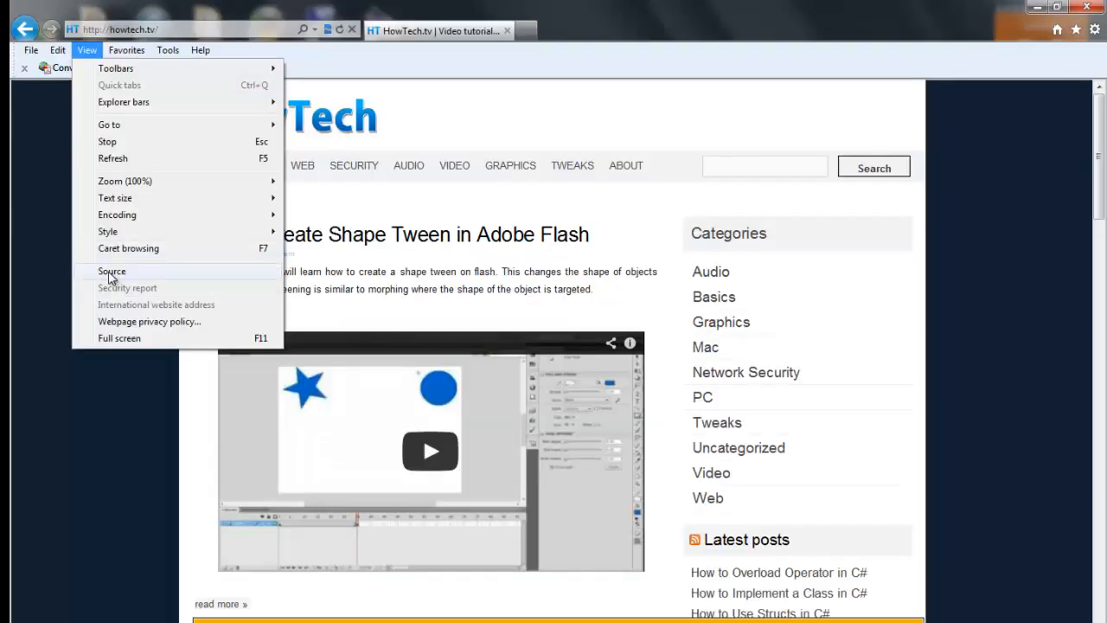
Show page source in Internet Explorer (View > Source) and Firefox (View Page Source)
{"action": "left_click", "coordinate": [111, 271]}
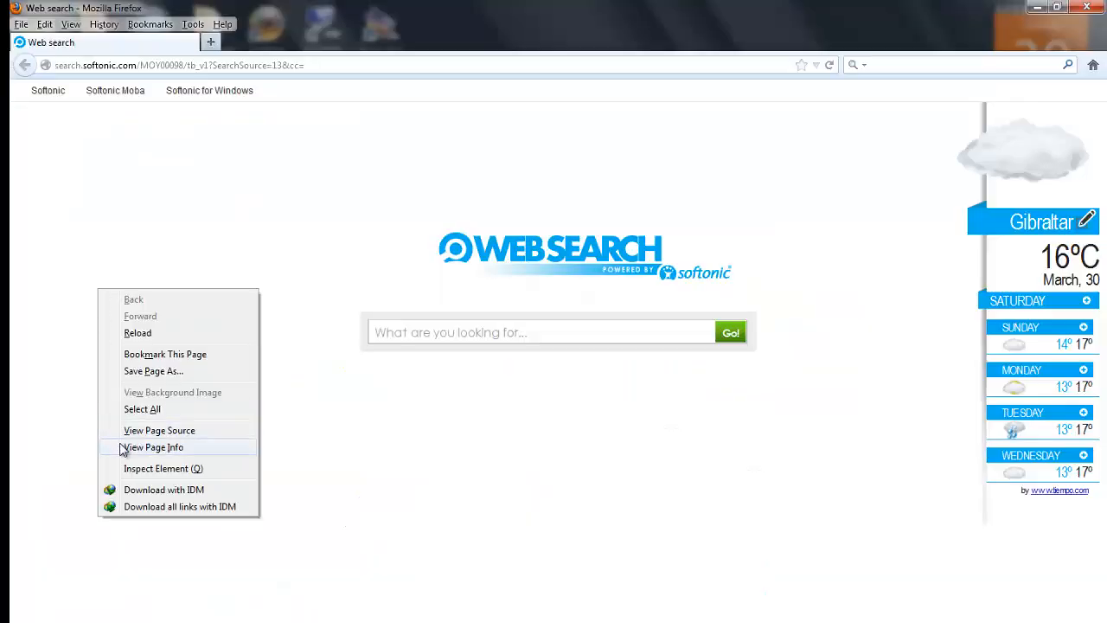
{"action": "left_click", "coordinate": [135, 436]}
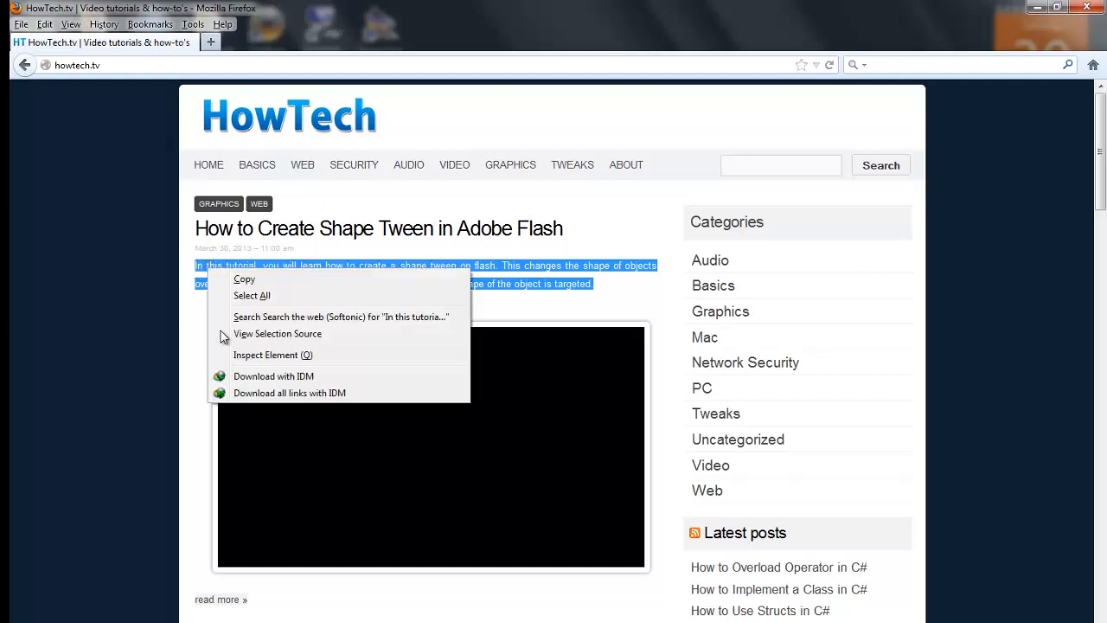
Show View Selection Source for the highlighted Shape Tween intro paragraph
{"action": "left_click", "coordinate": [276, 333]}
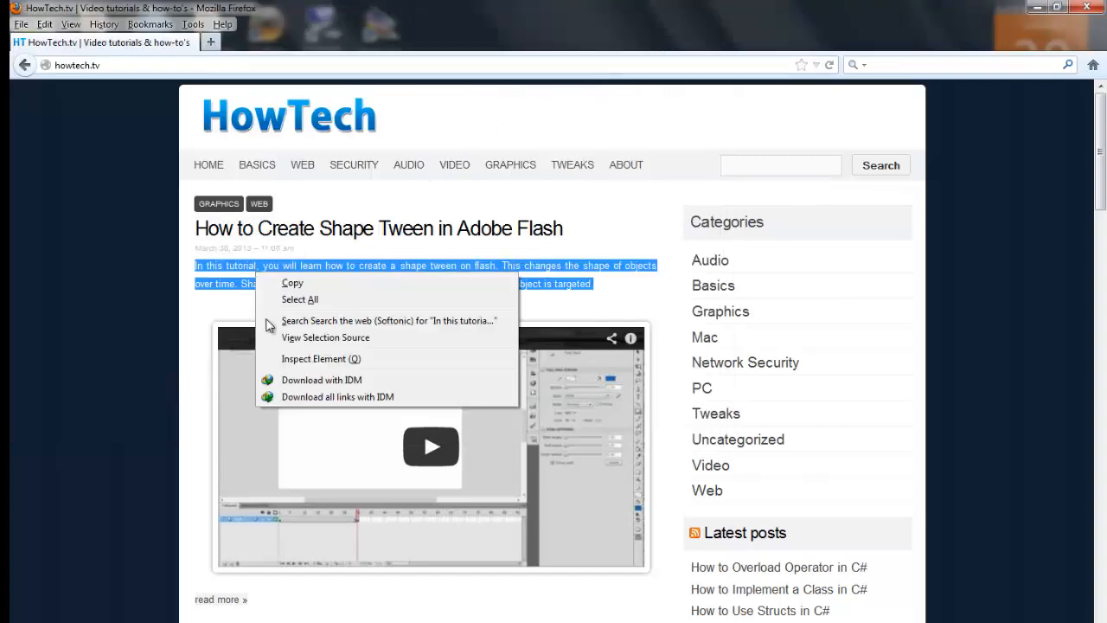
{"action": "mouse_move", "coordinate": [298, 327]}
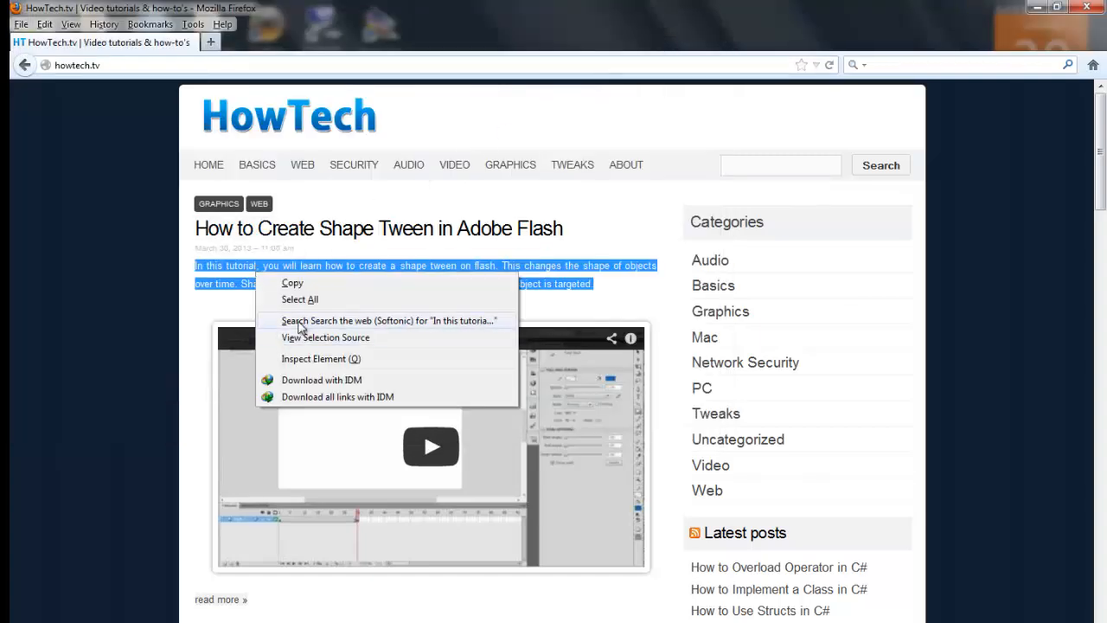